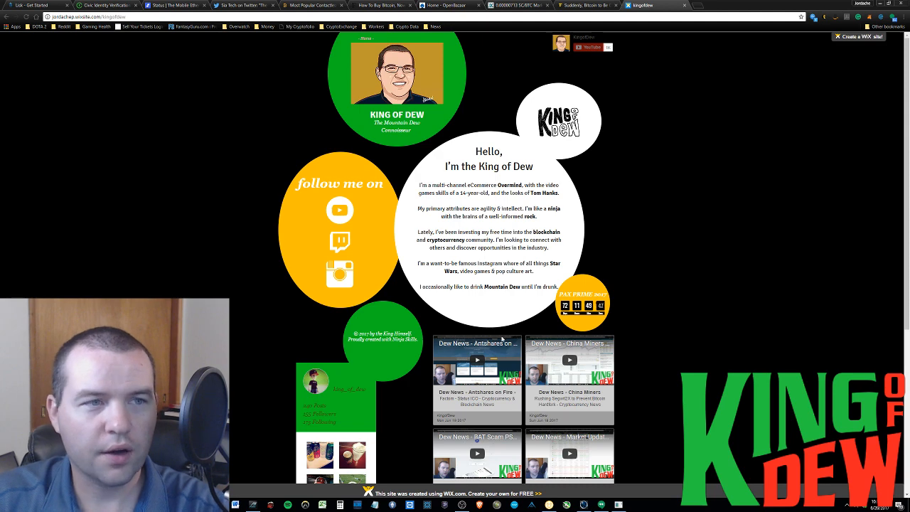
mouse_move(438, 317)
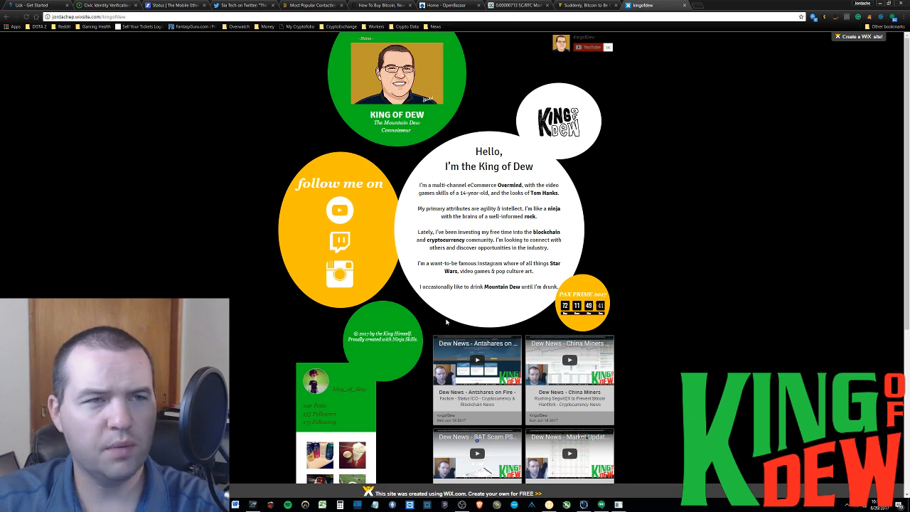
mouse_move(259, 247)
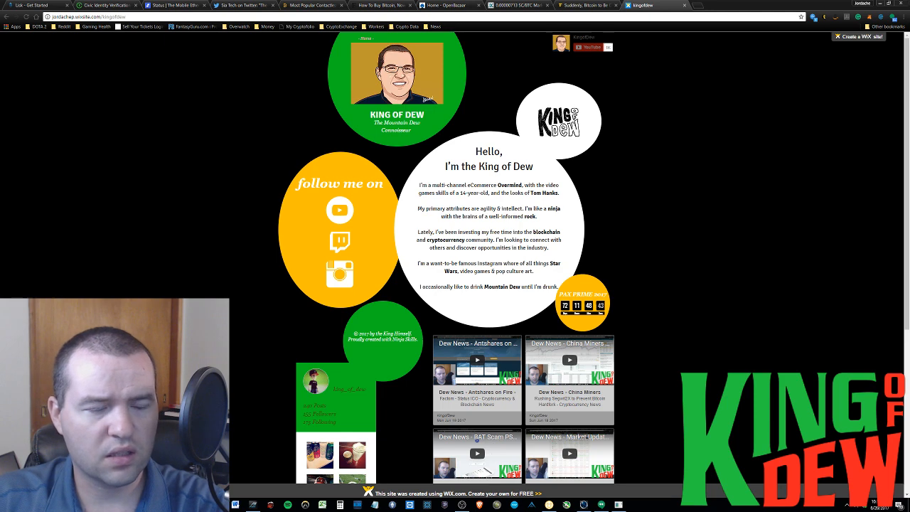
mouse_move(505, 324)
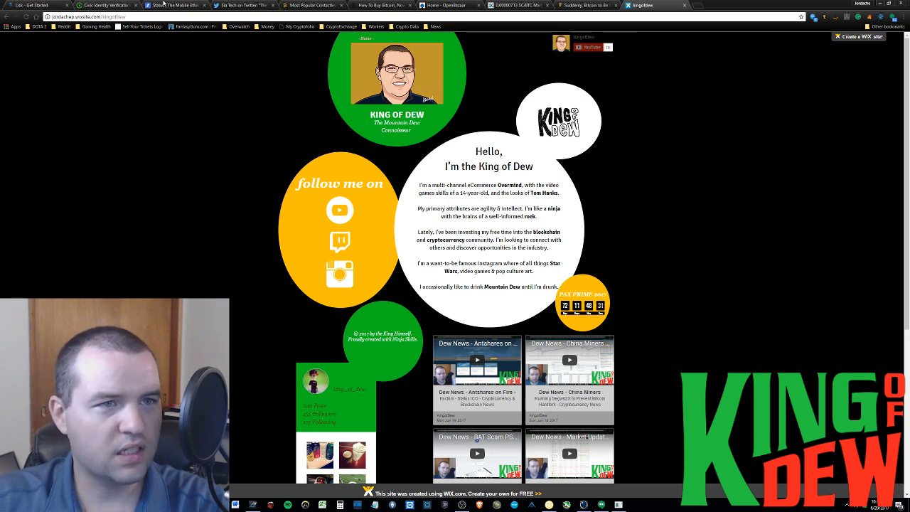
Step: Review the Civic crowdsale countdown tab, then bring up the Lisk 'The first steps' guide
left_click(106, 6)
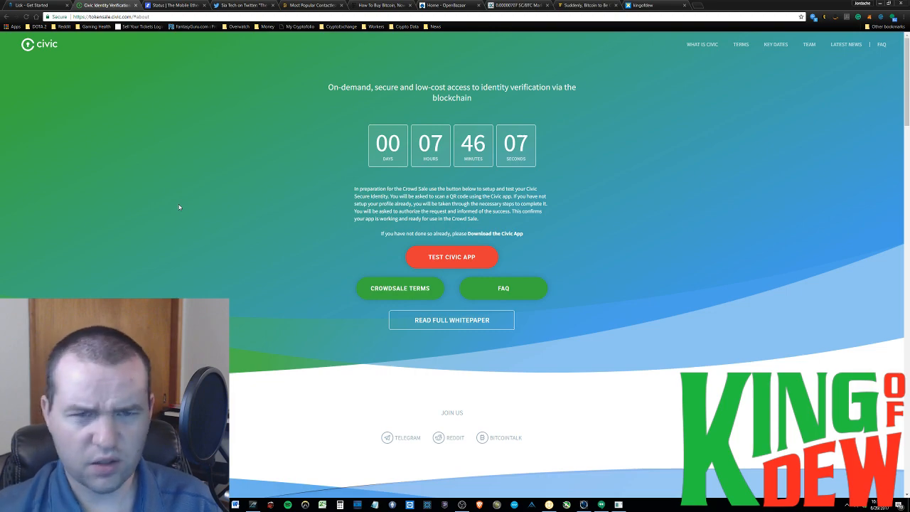
scroll("down", 3)
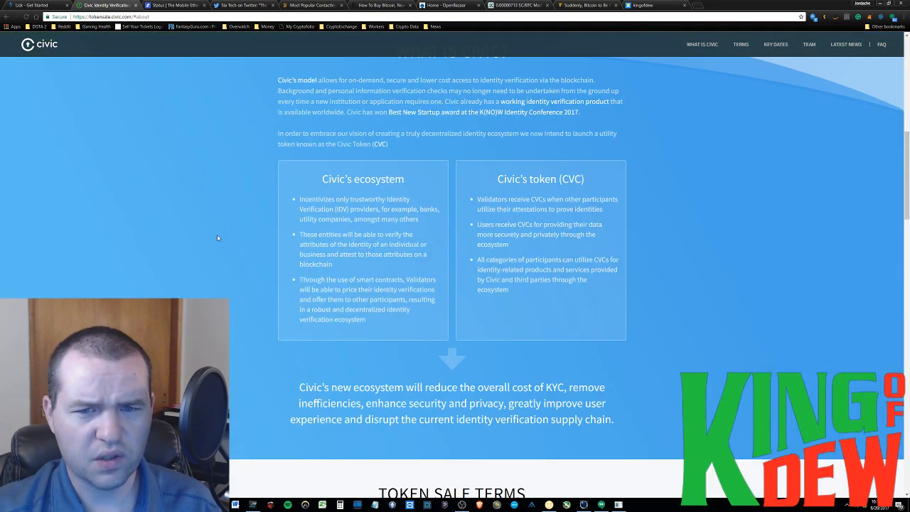
scroll("up", 3)
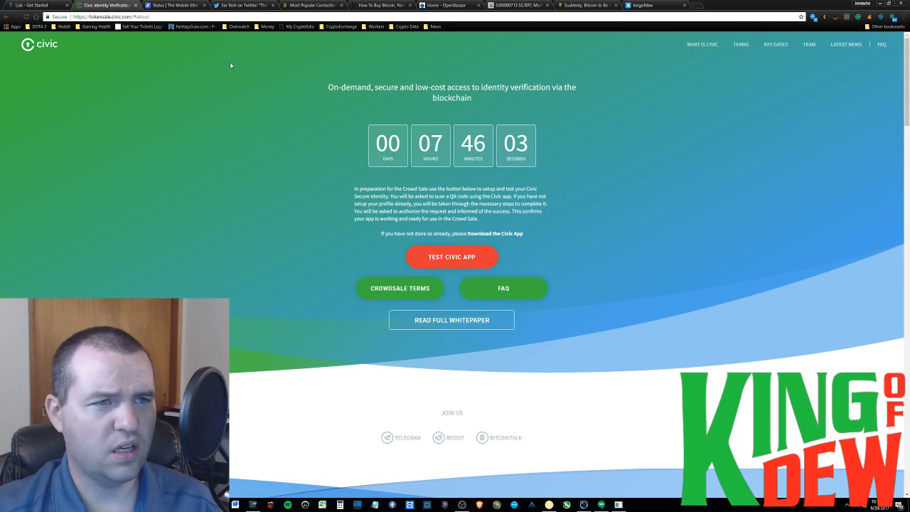
mouse_move(179, 87)
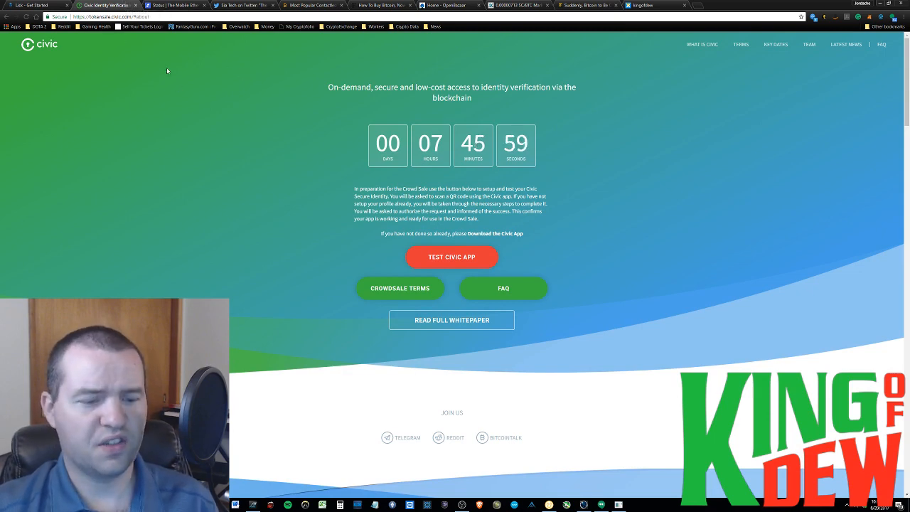
mouse_move(57, 17)
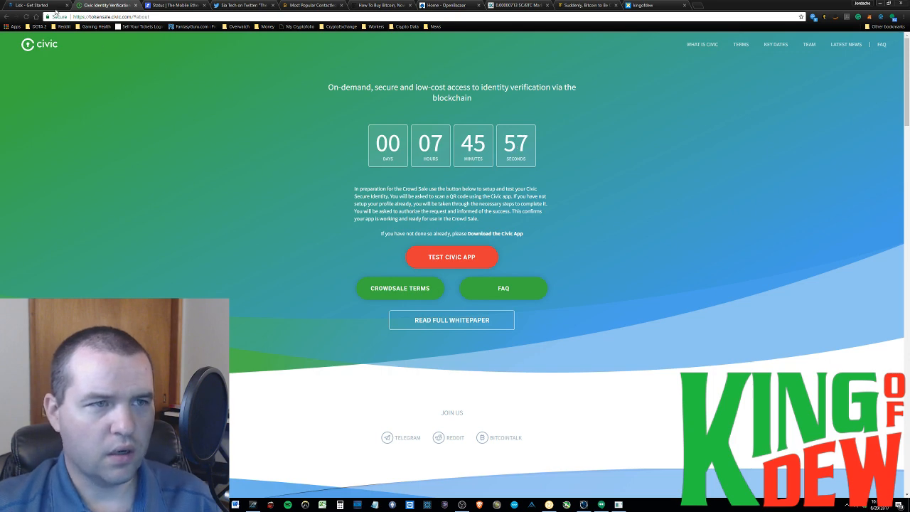
left_click(31, 6)
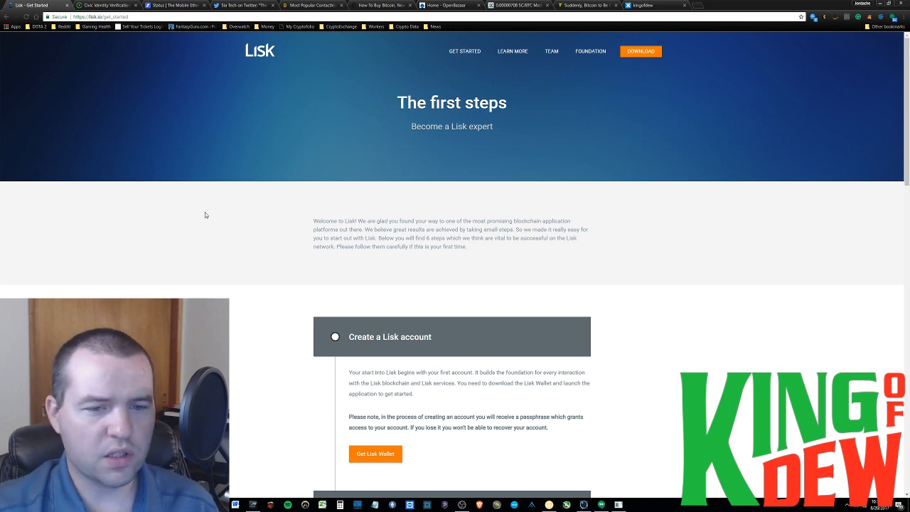
mouse_move(513, 51)
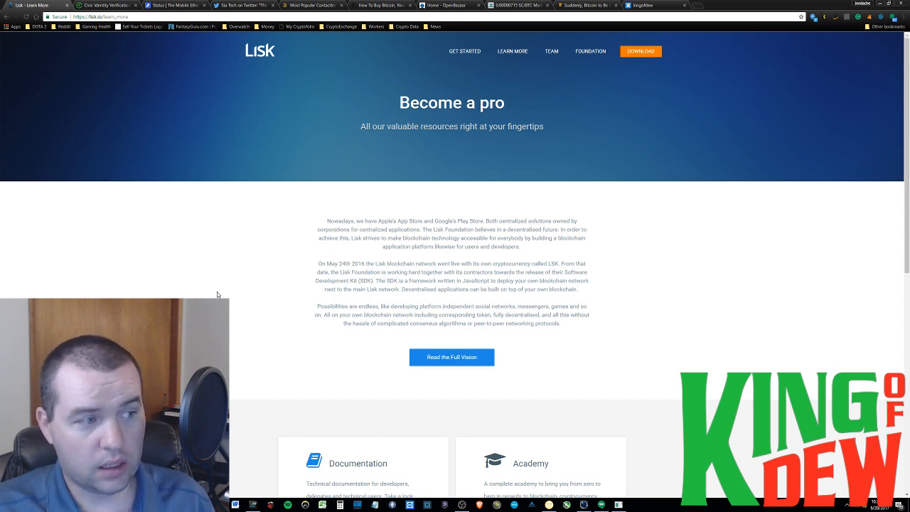
mouse_move(370, 175)
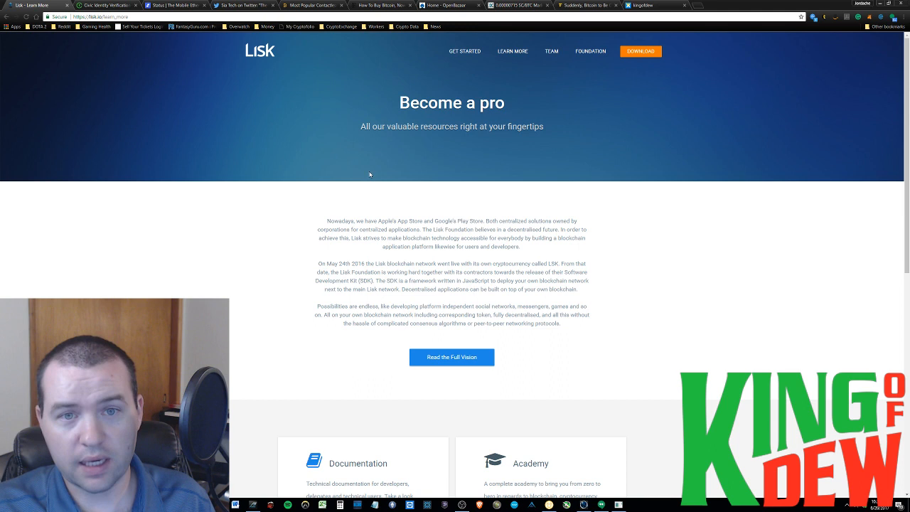
mouse_move(170, 6)
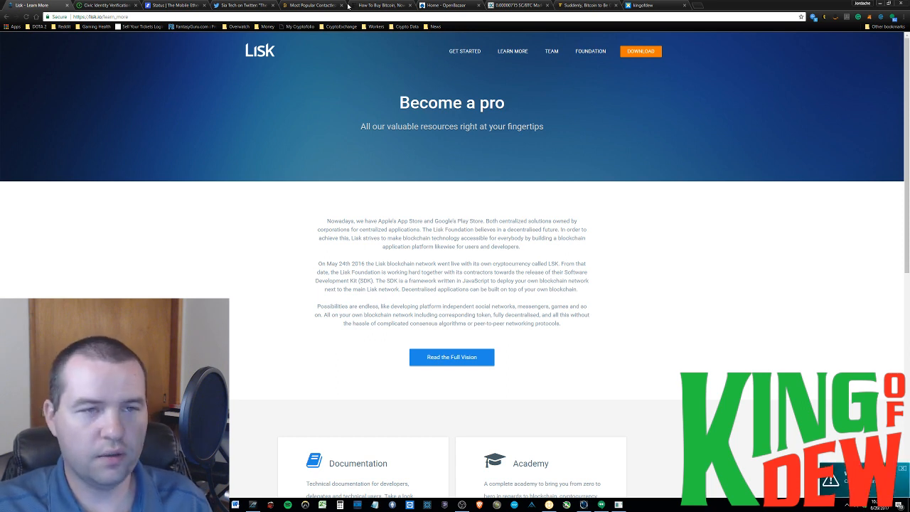
Step: Bring up Sia Tech's tweet announcing the Obelisk SC1, the first Sia mining ASIC
left_click(242, 6)
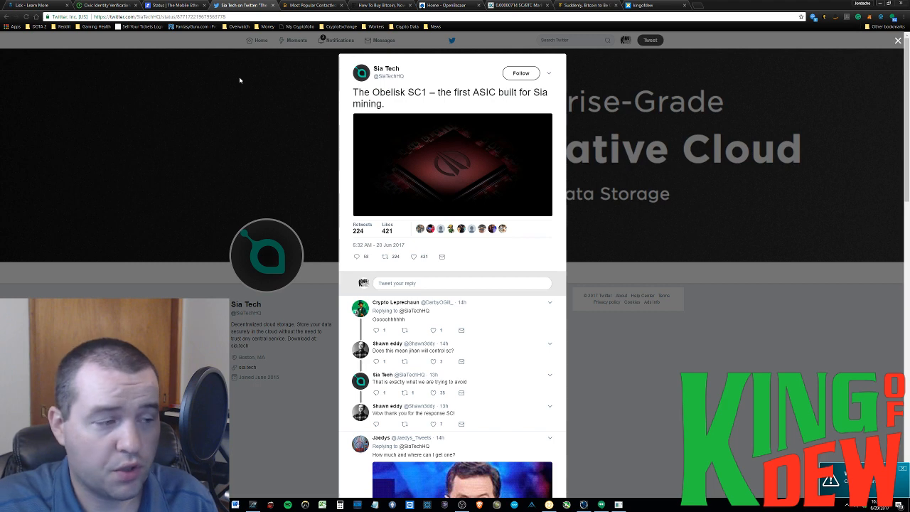
mouse_move(512, 50)
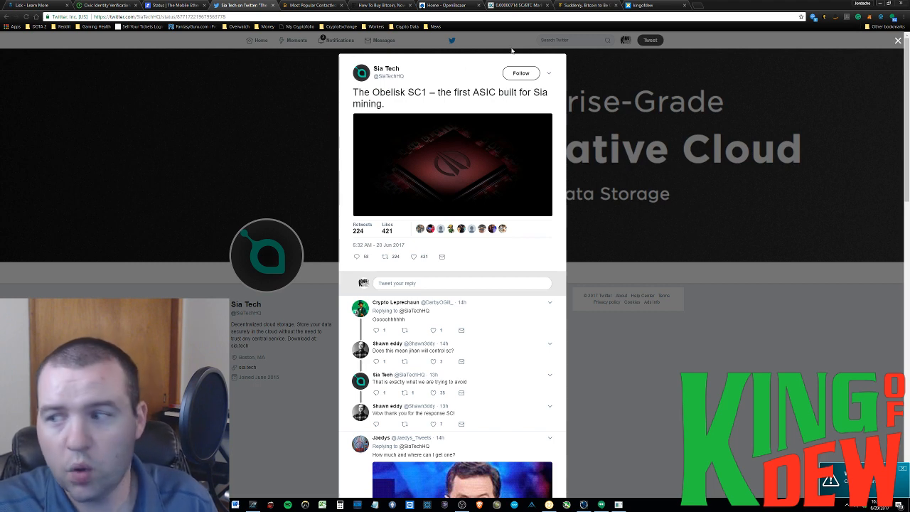